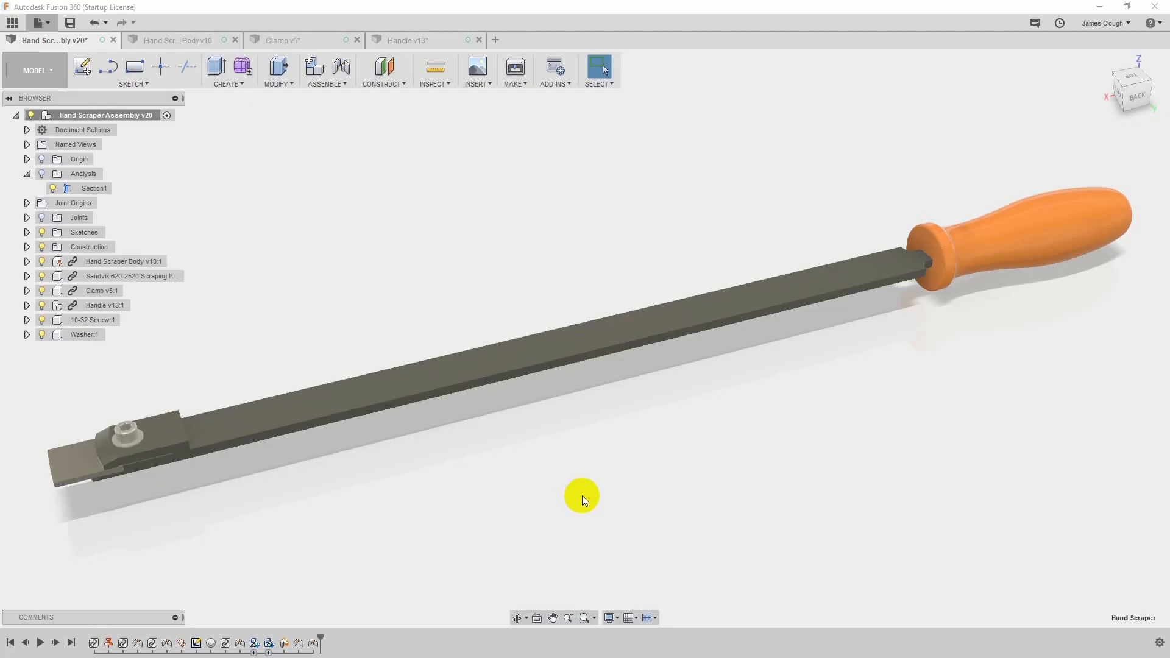
mouse_move(609, 447)
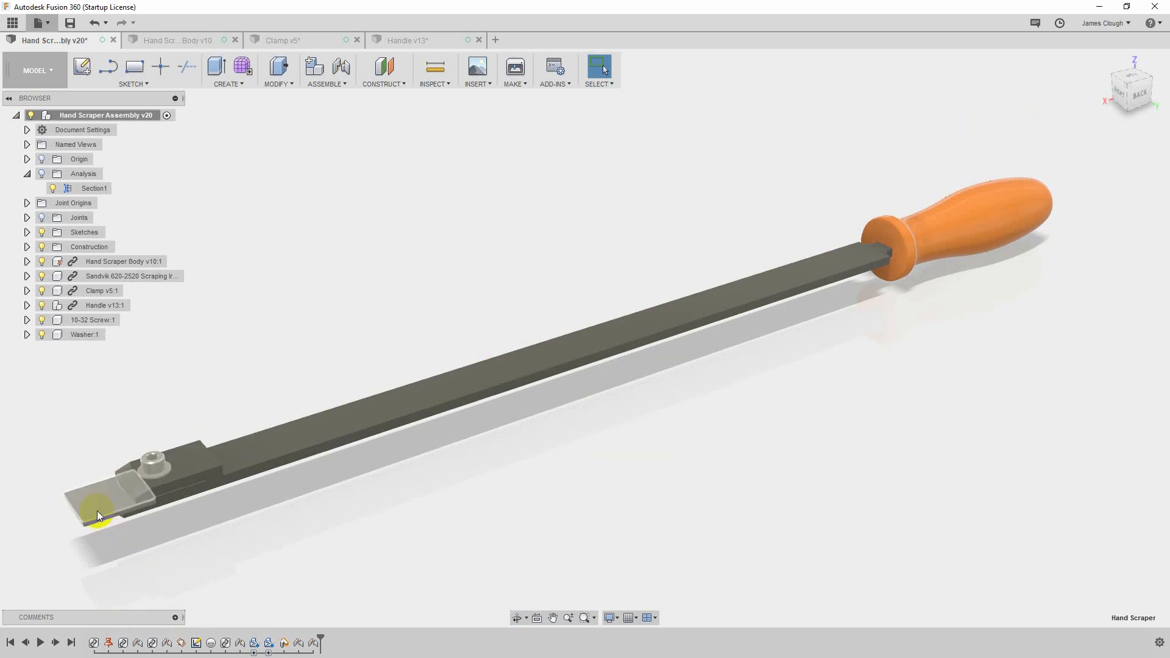
mouse_move(373, 539)
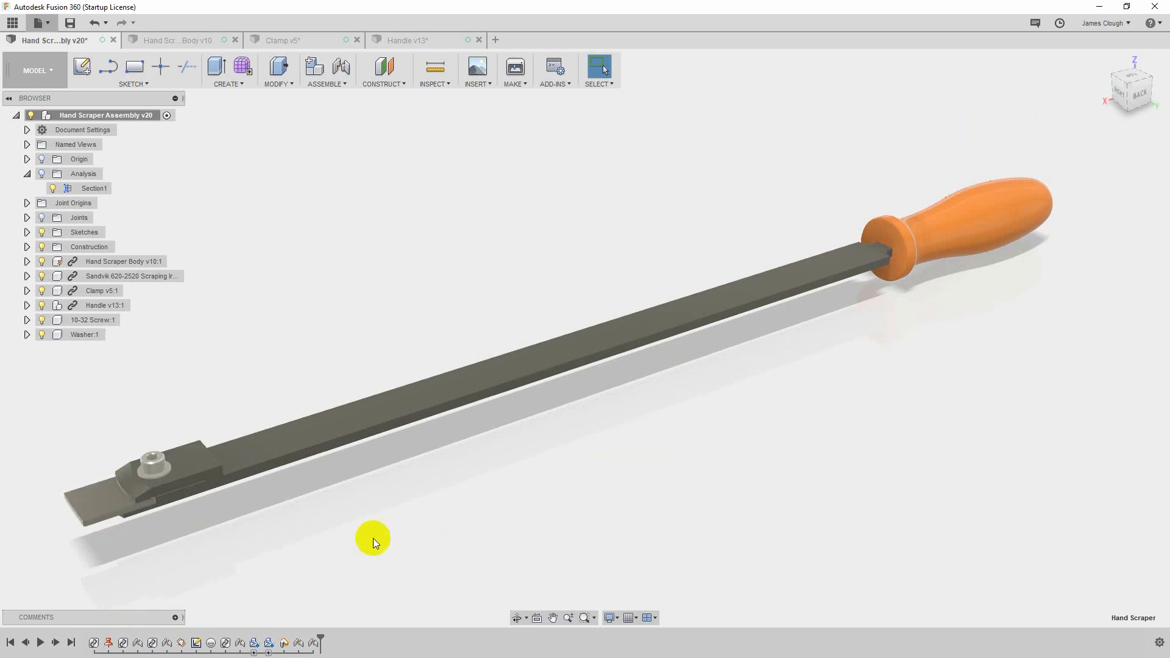